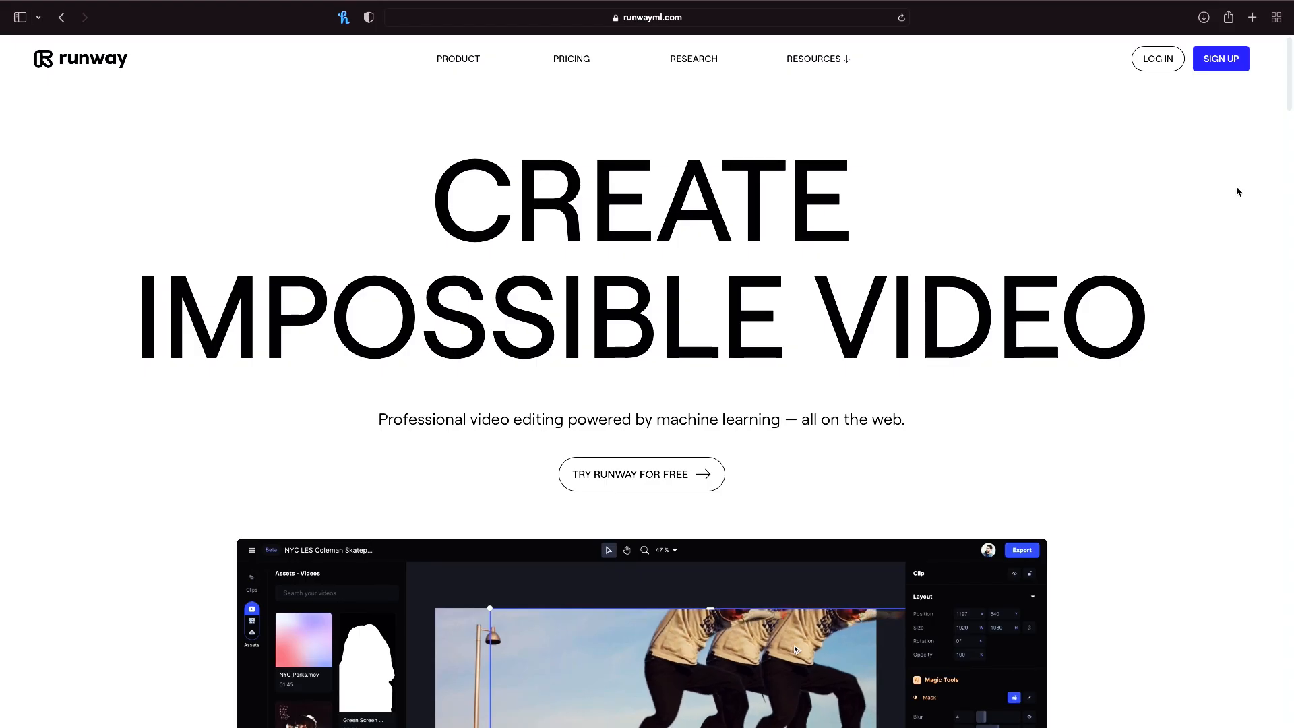
scroll("down", 3)
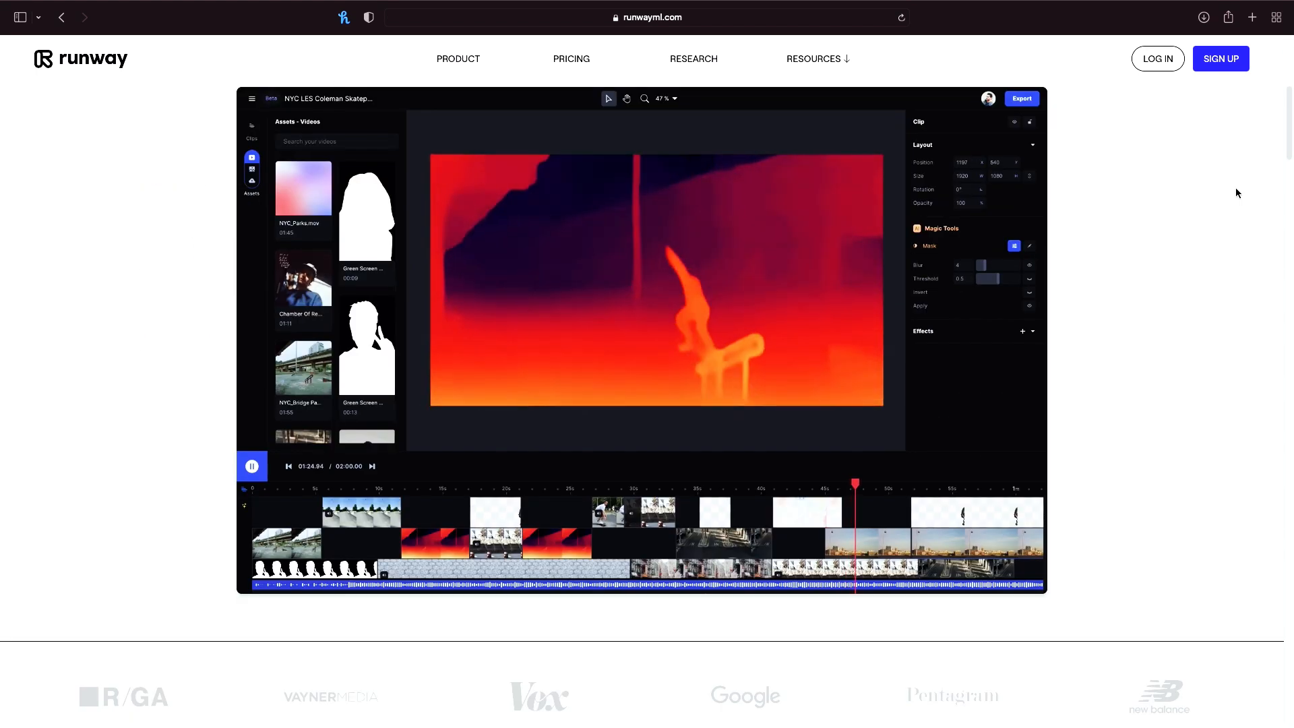
scroll("down", 3)
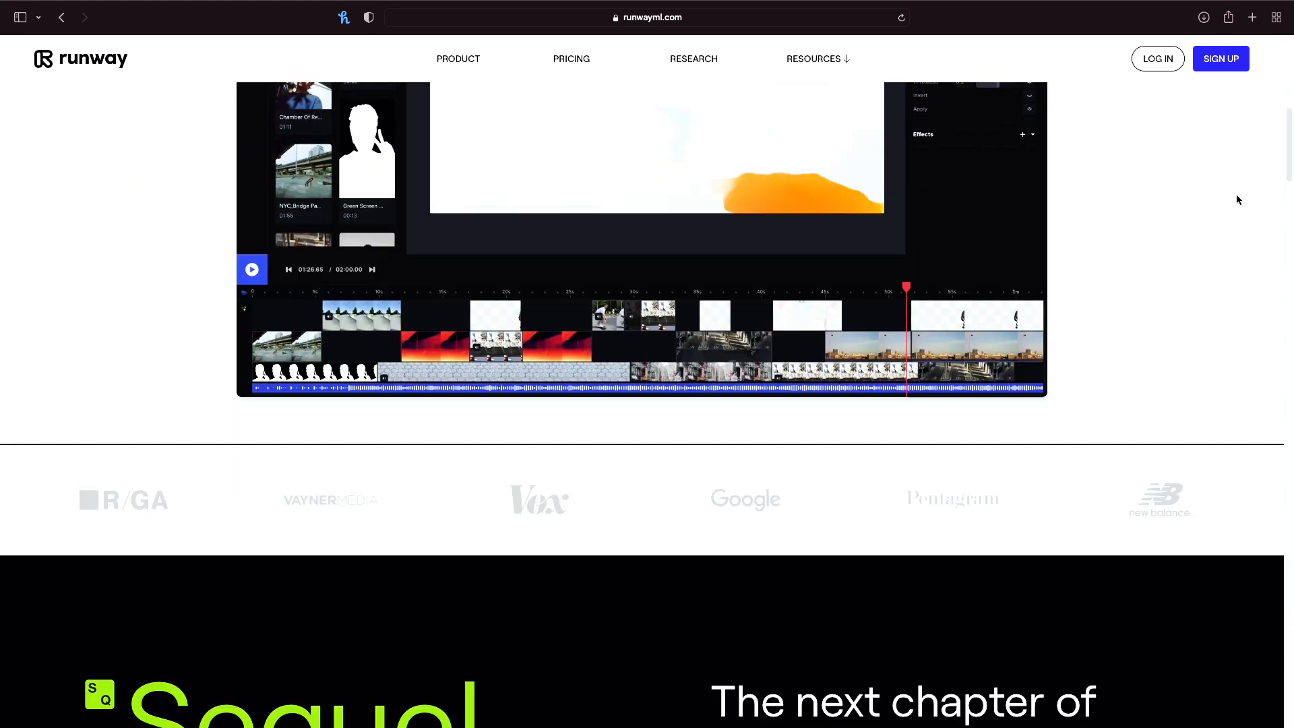